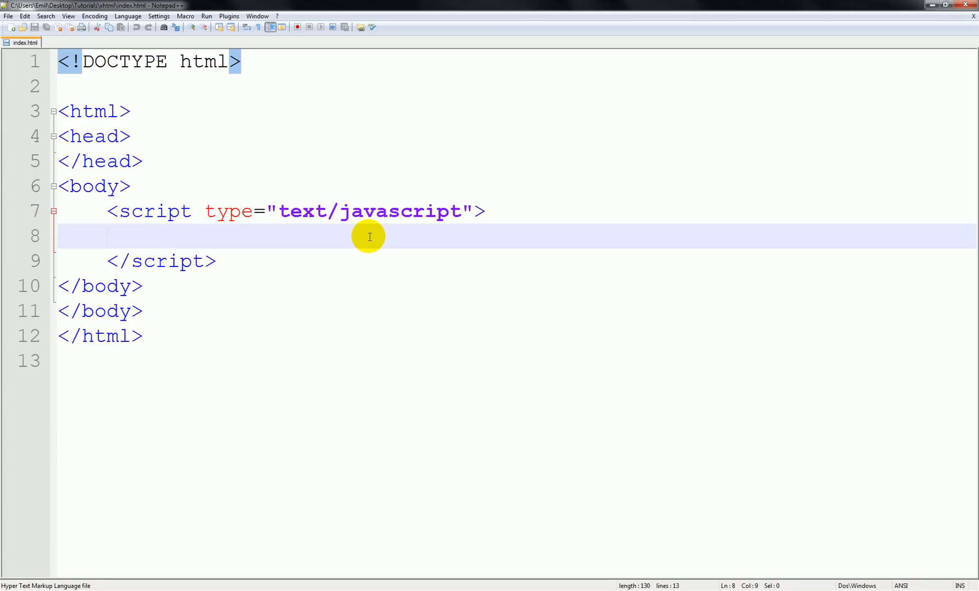
mouse_move(339, 232)
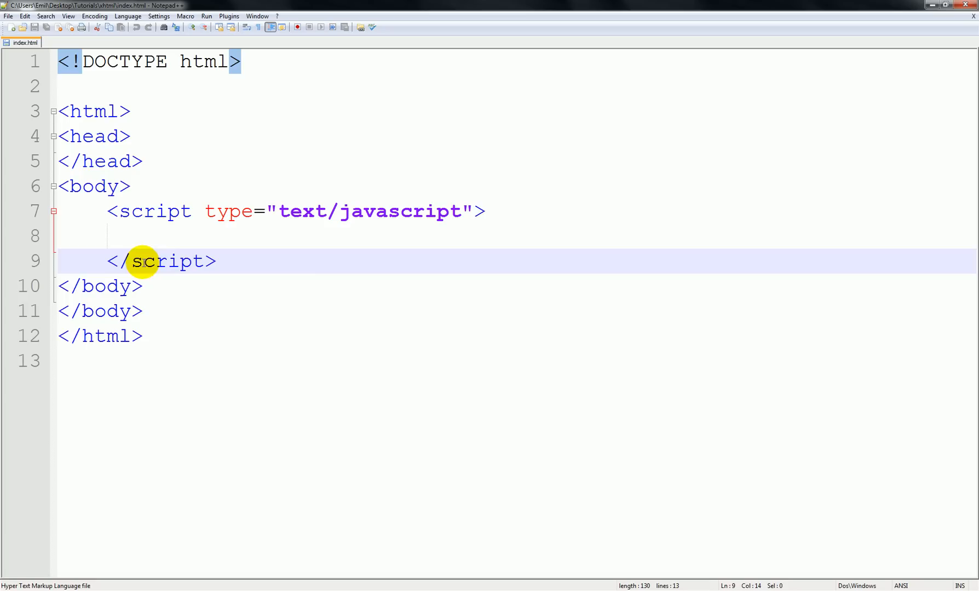
Remove the extra closing body tag to make room for a second <body> block
click(216, 310)
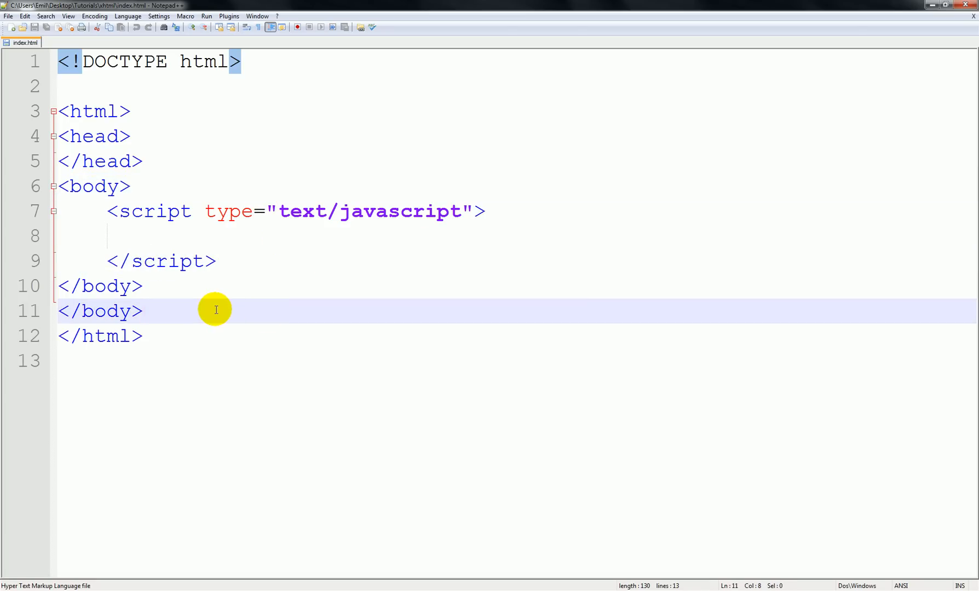
key(BackSpace)
text(<body>)
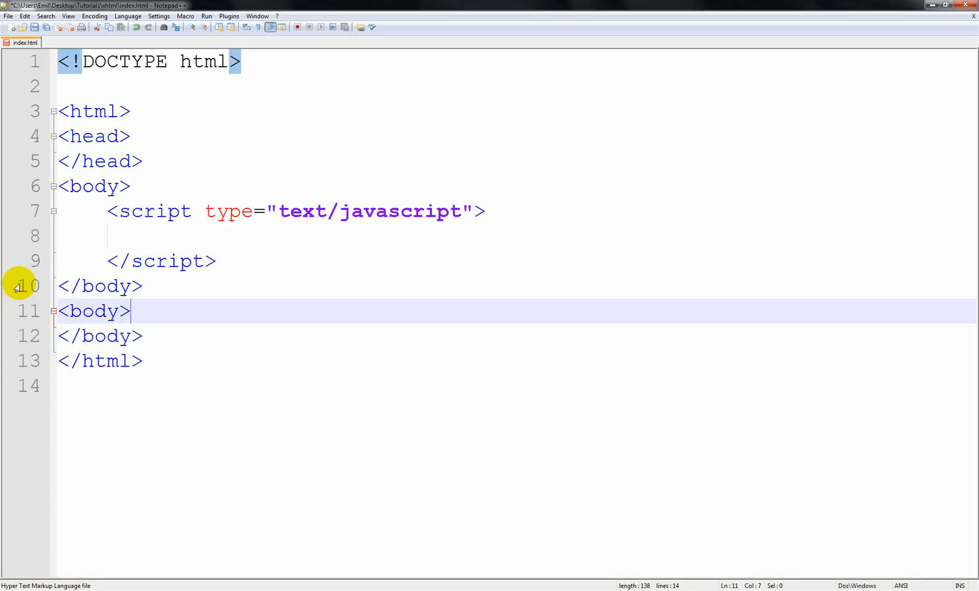
Add two empty <a href=""></a> elements on indented lines inside the second body
key(Enter)
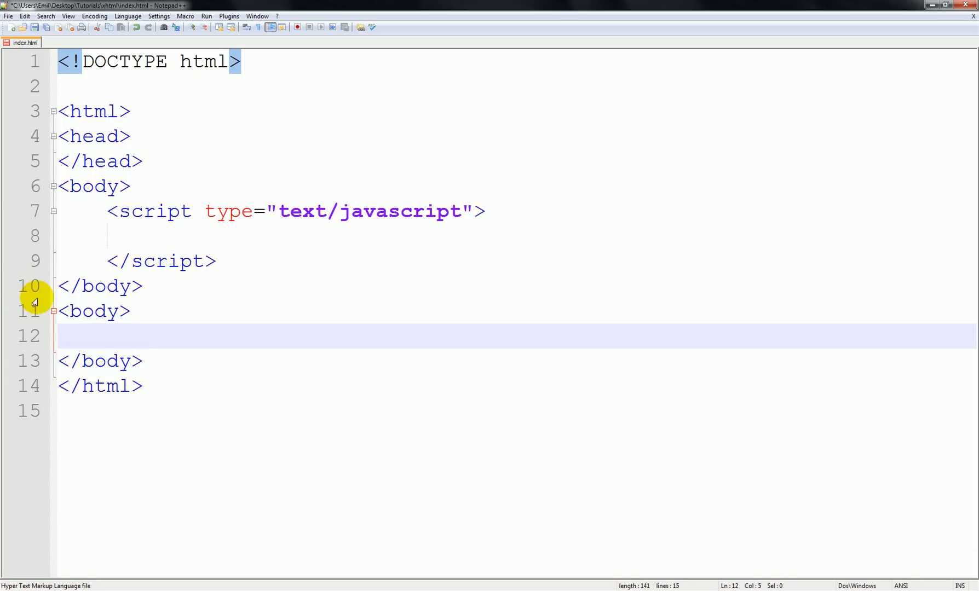
text(<h21q)
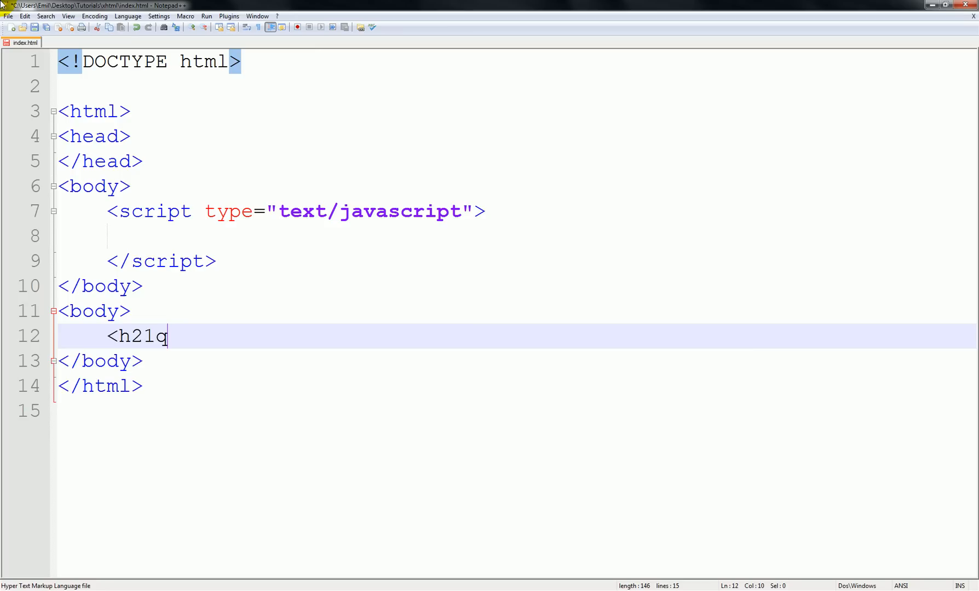
key(BackSpace)
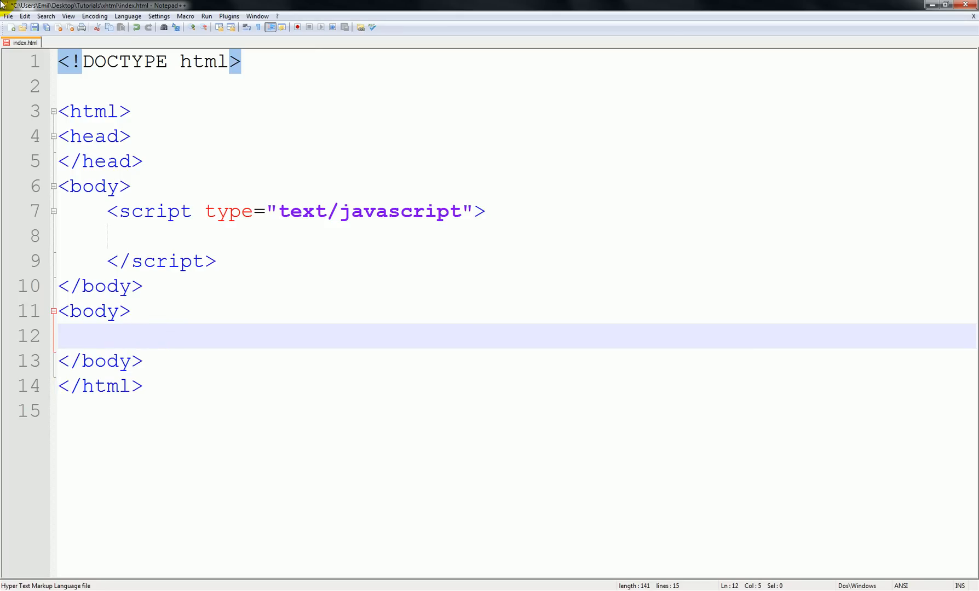
text(<)
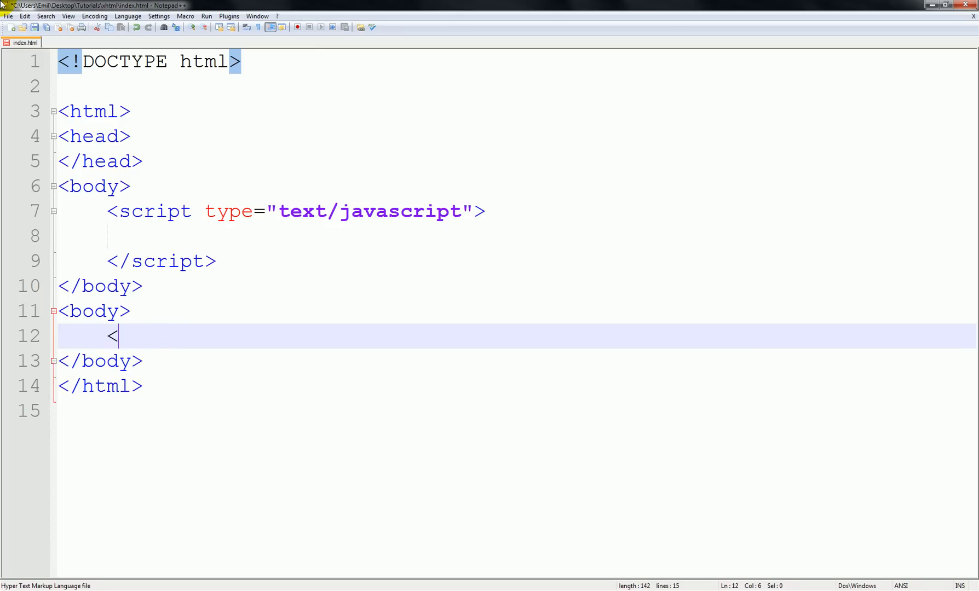
text(a href=")
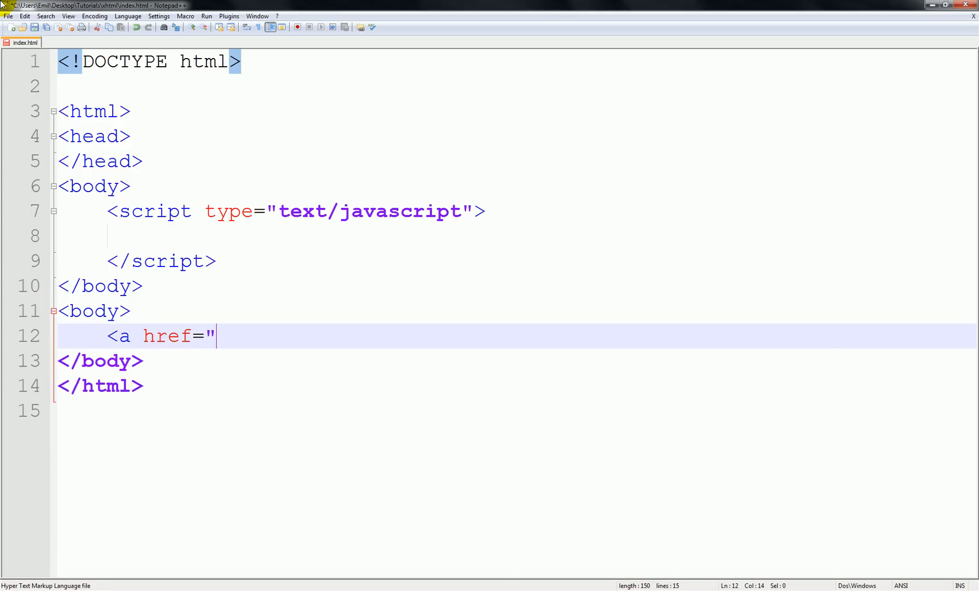
text(">)
text(</a>)
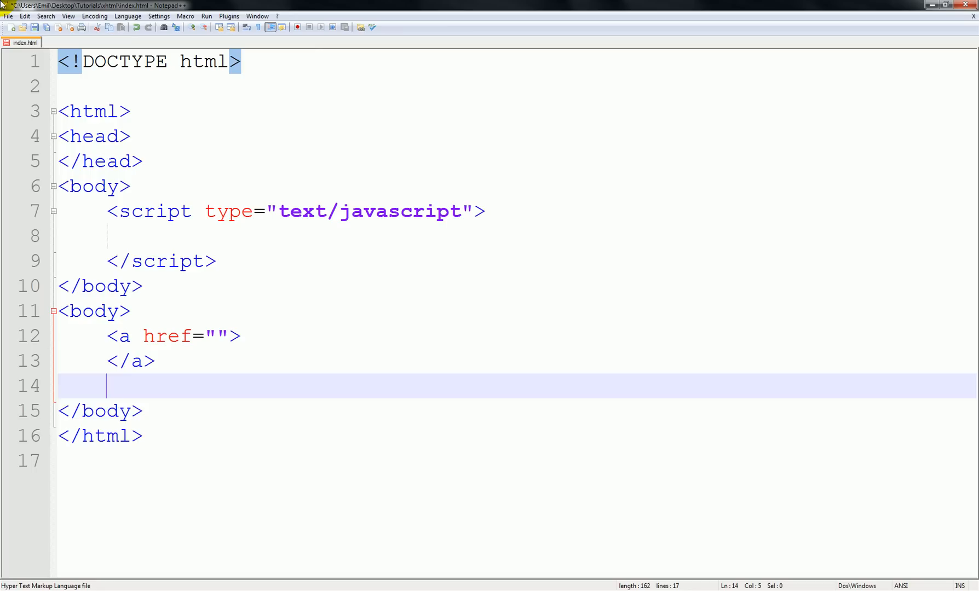
text(<a hre)
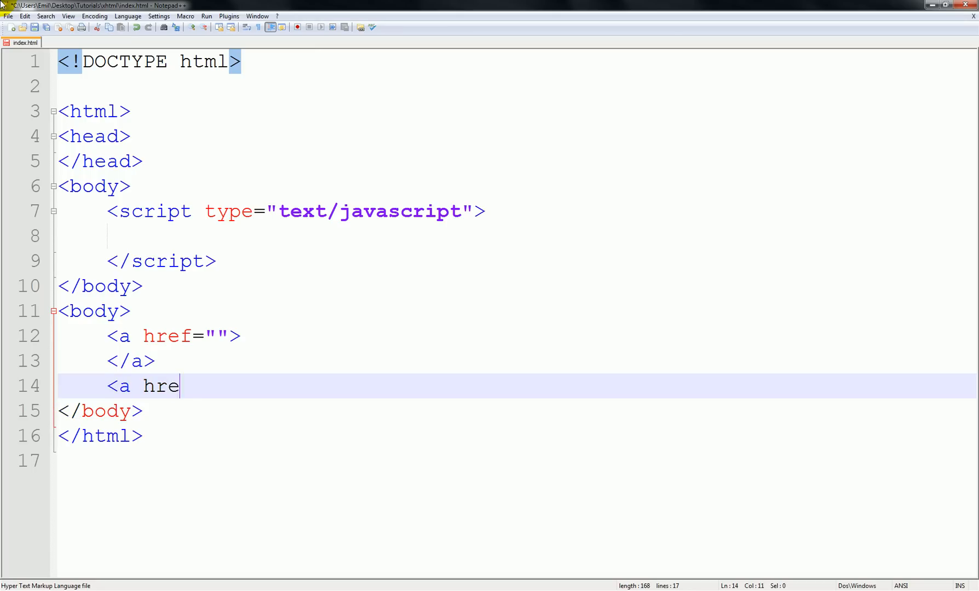
text(f="">)
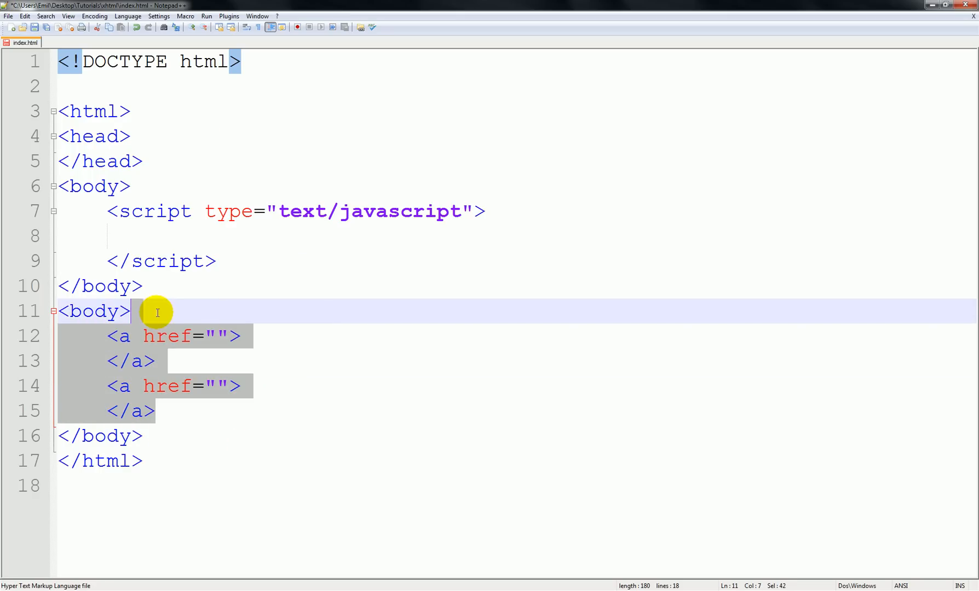
click(107, 336)
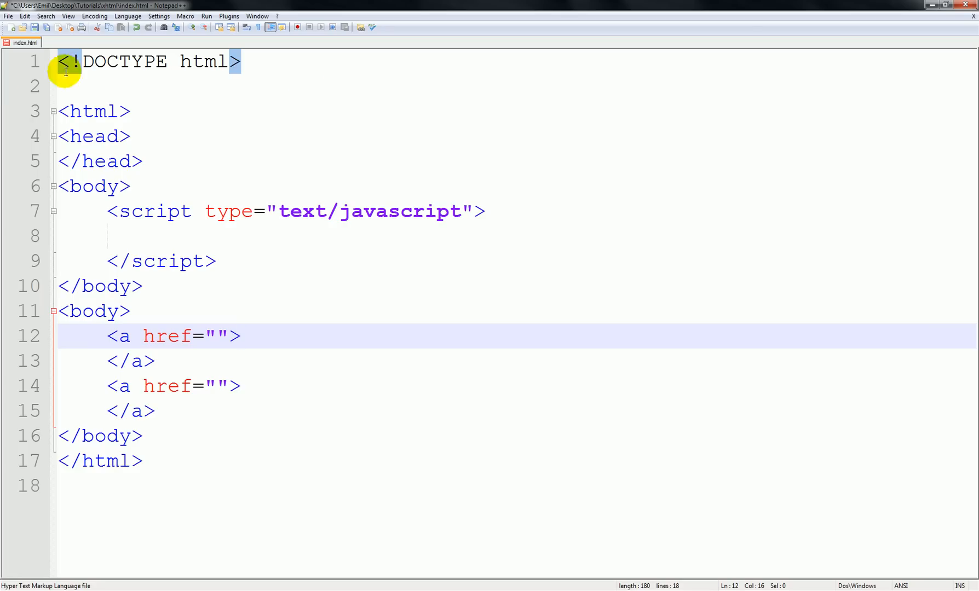
mouse_move(536, 177)
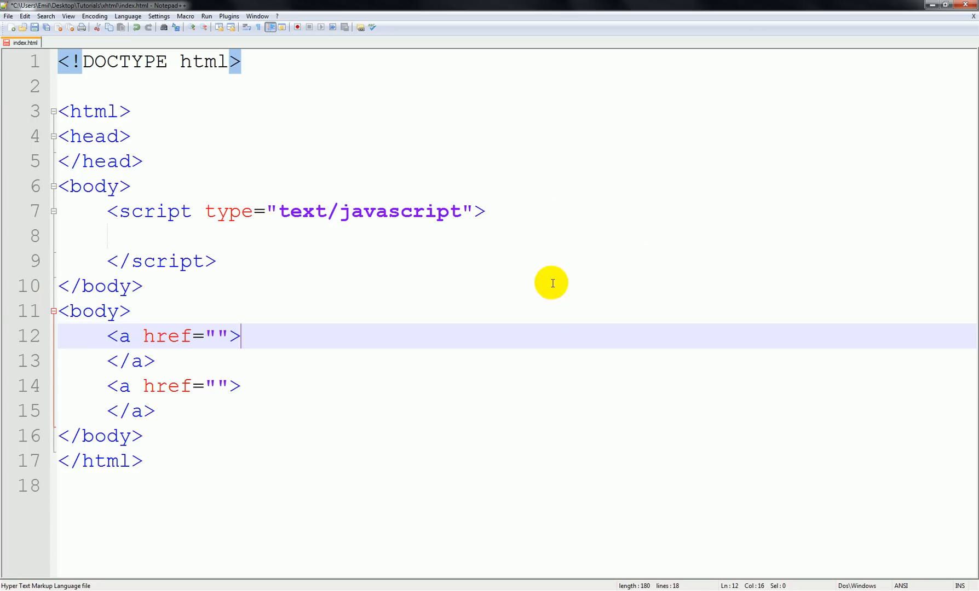
mouse_move(70, 320)
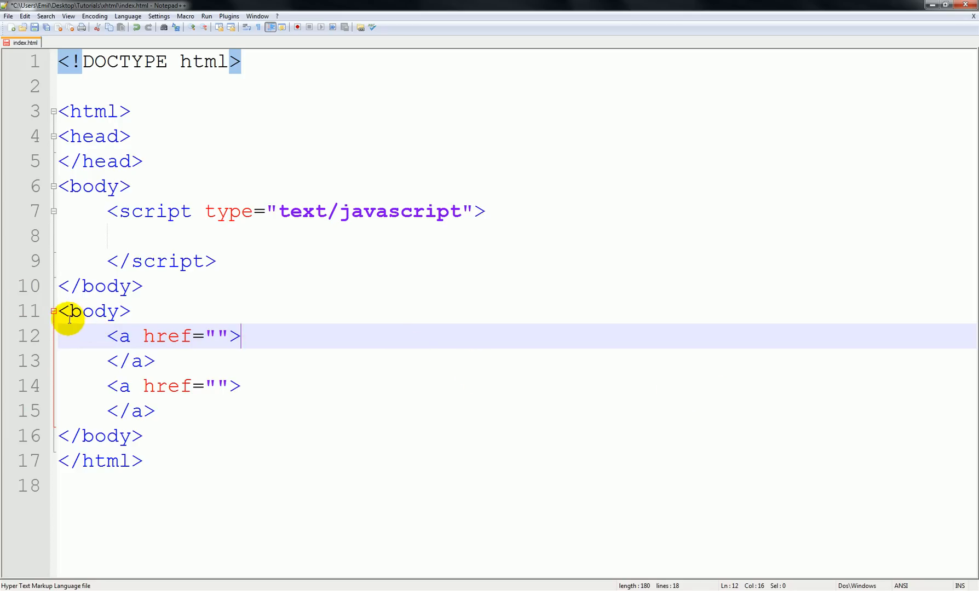
mouse_move(340, 281)
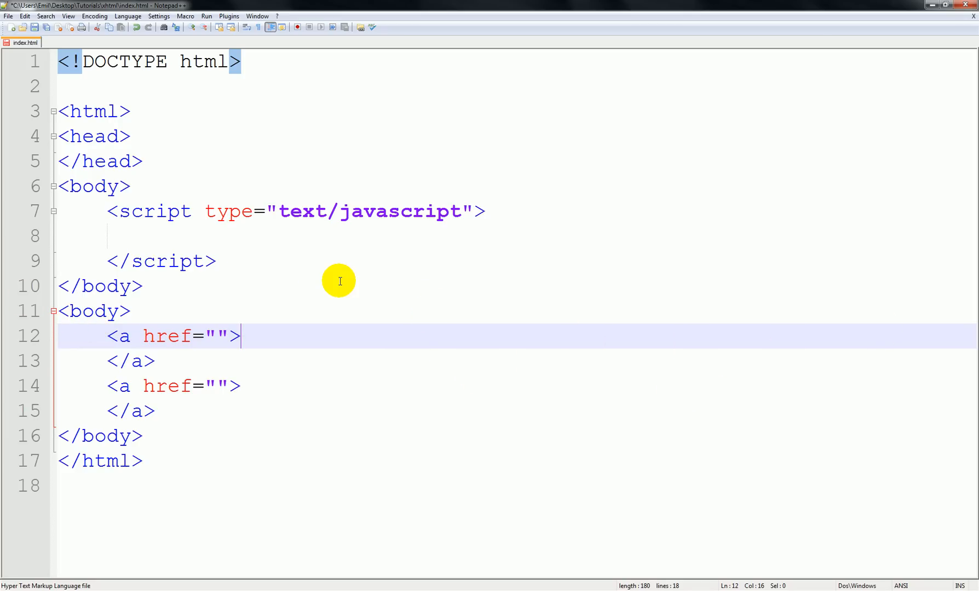
Insert a <font color="orange" size="7"></font> element inside each of the two links
key(Enter)
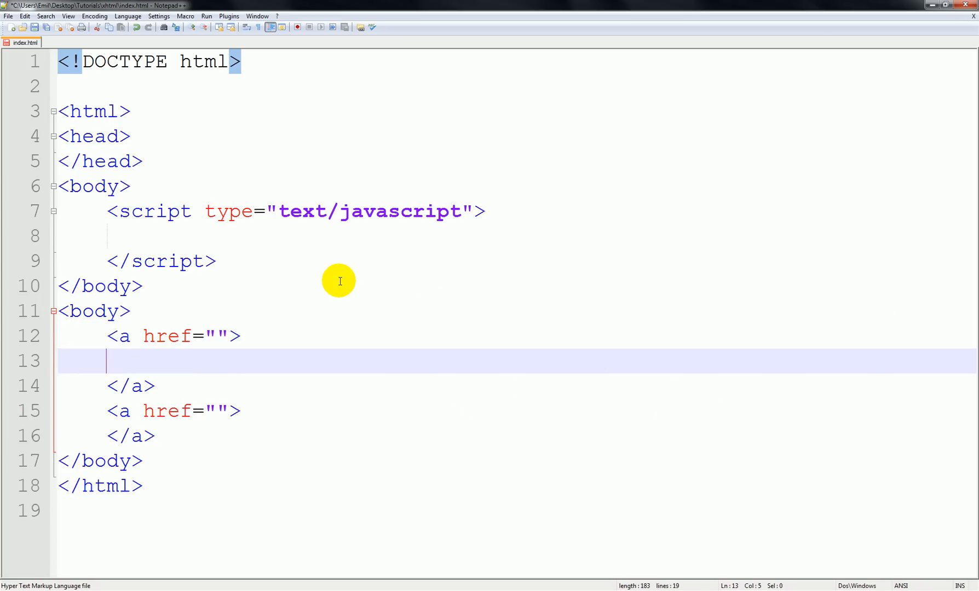
text(<fo)
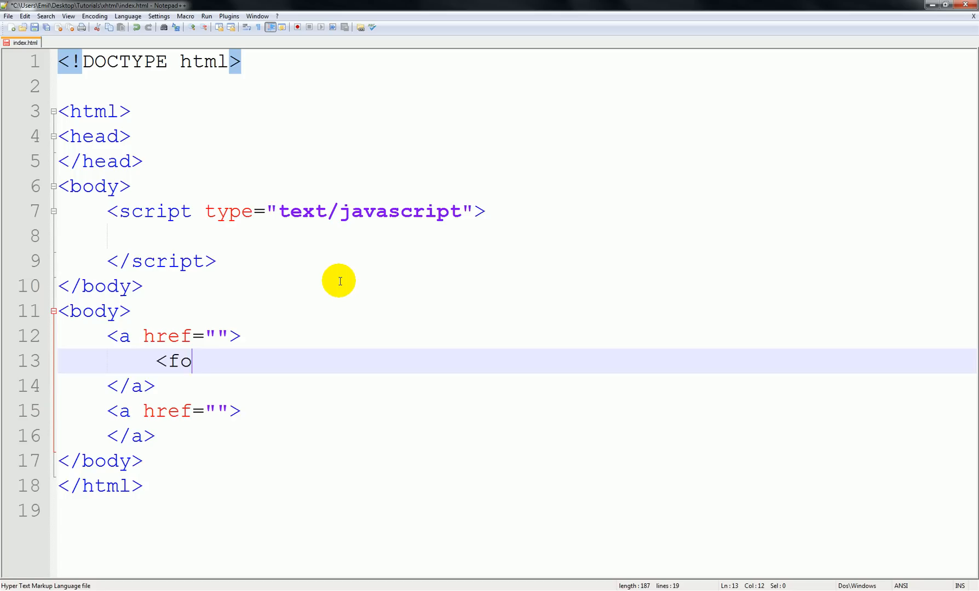
text(nt)
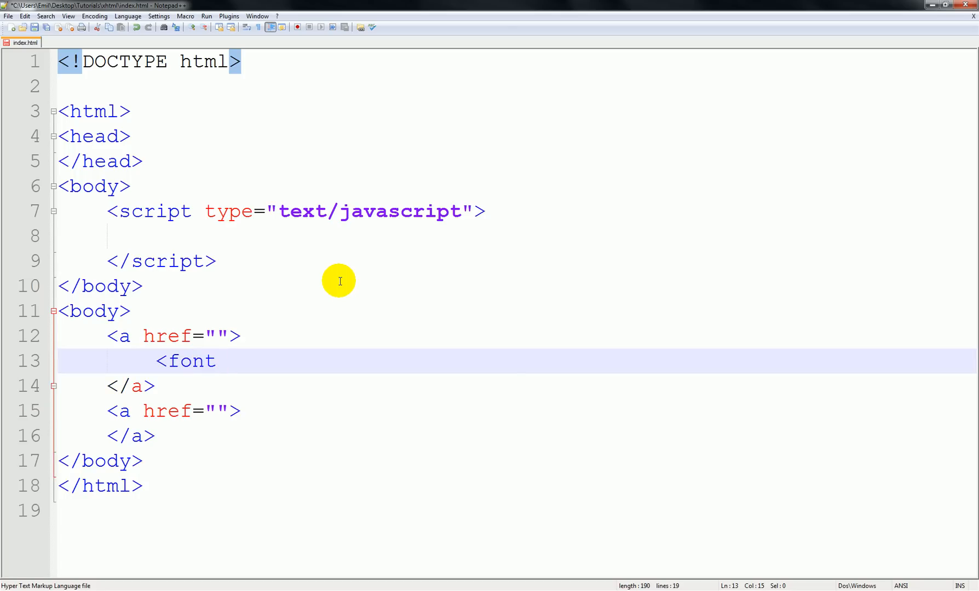
text(color)
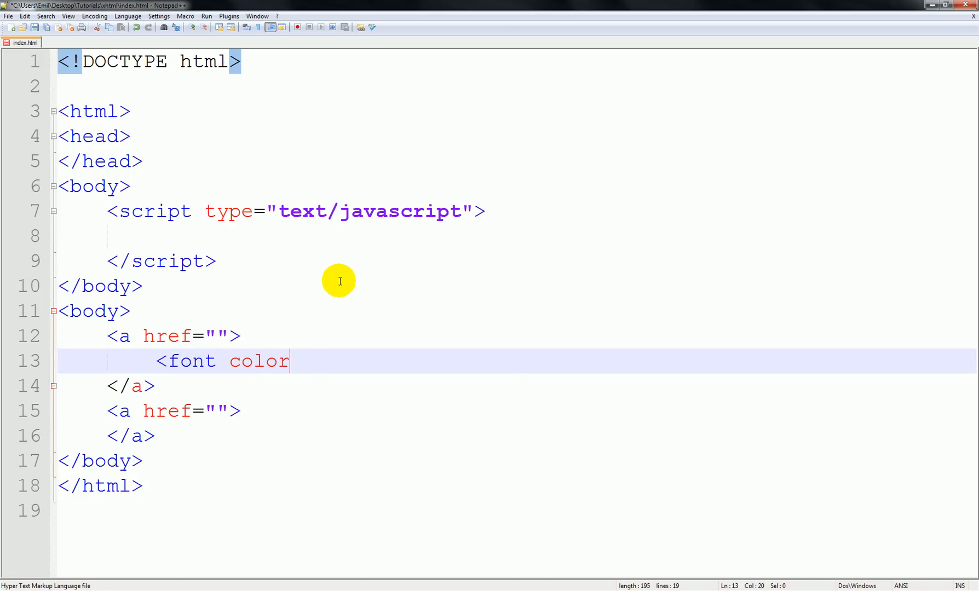
text(="")
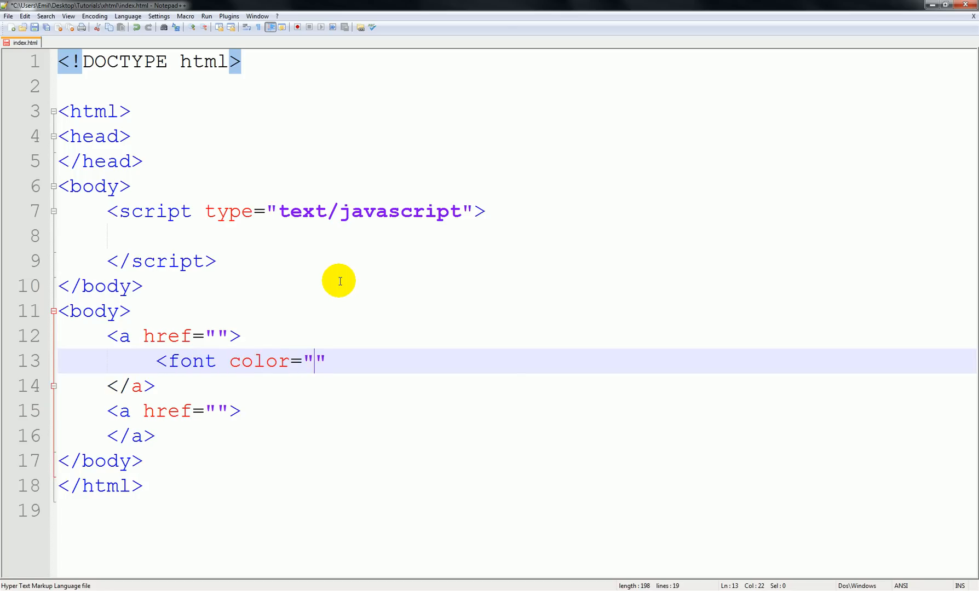
text(orange)
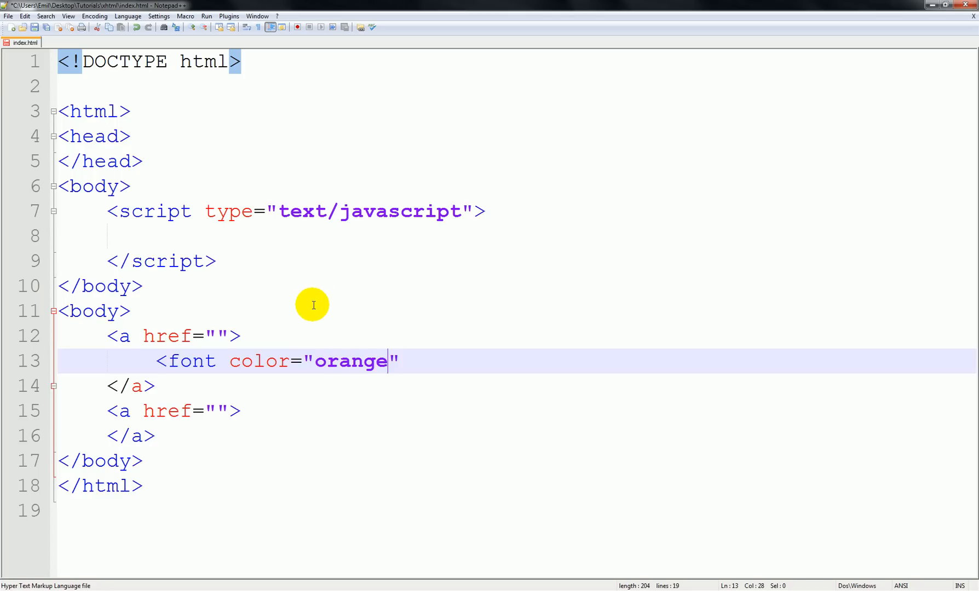
text(siz)
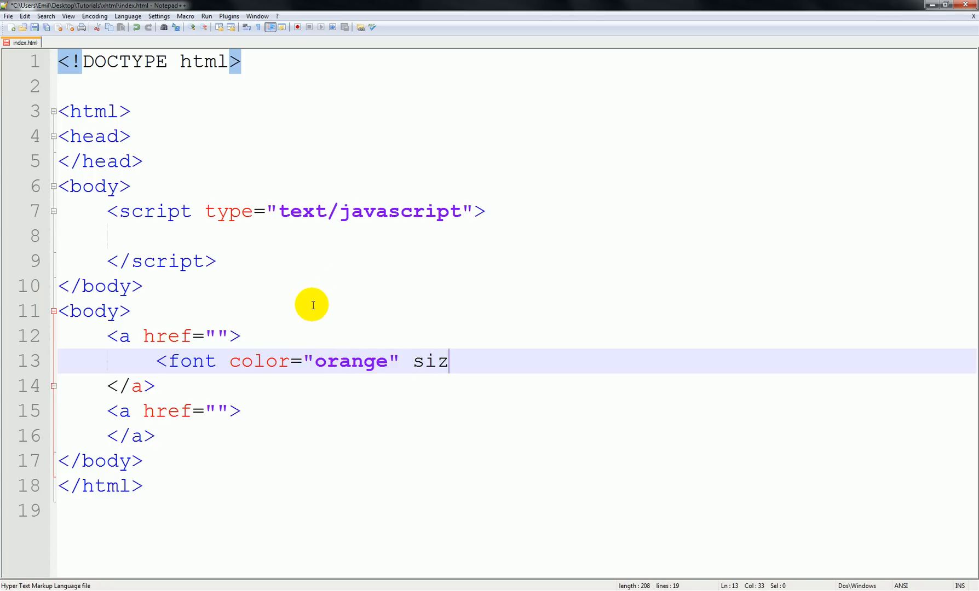
text(e="7")
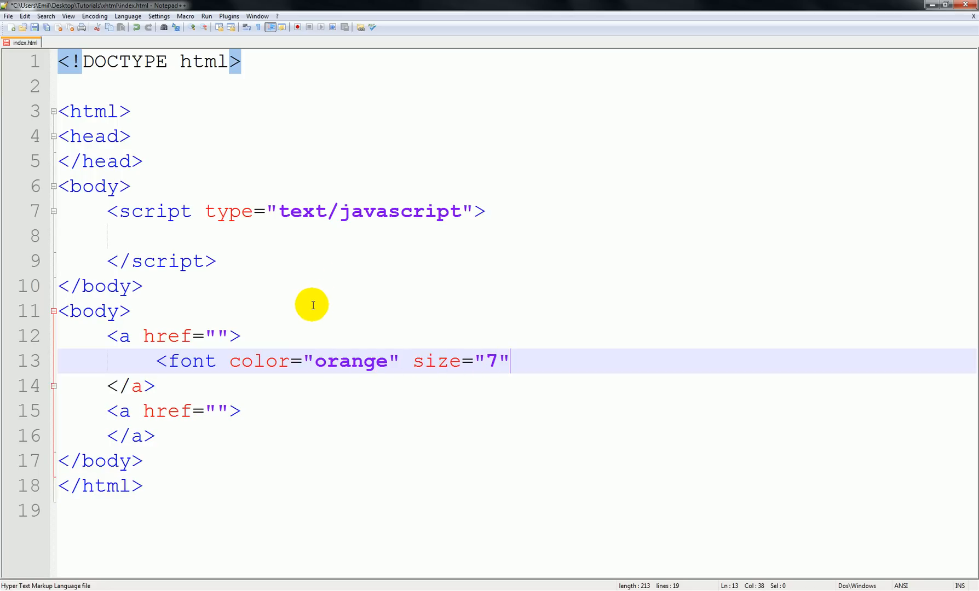
text(></f)
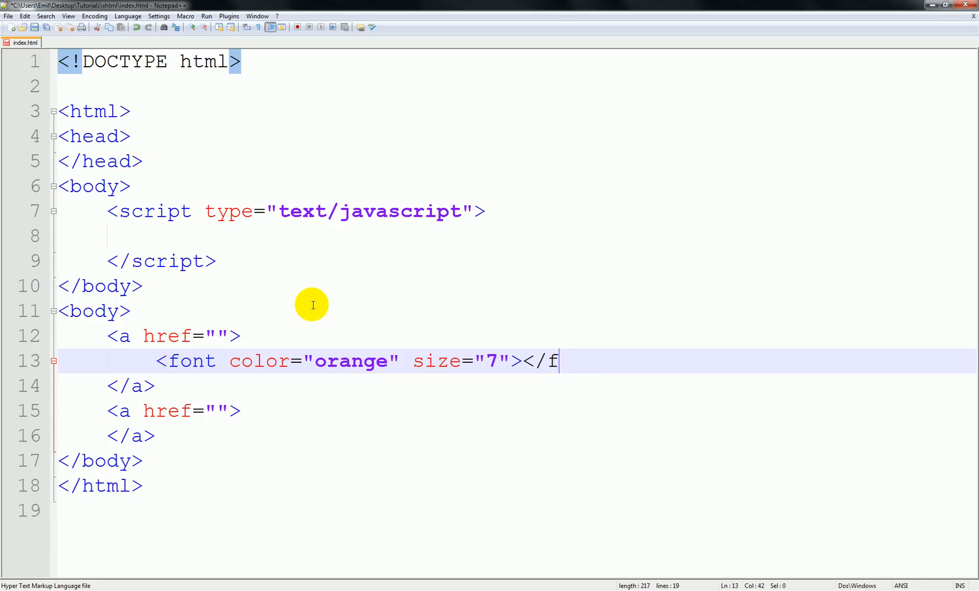
text(ont>)
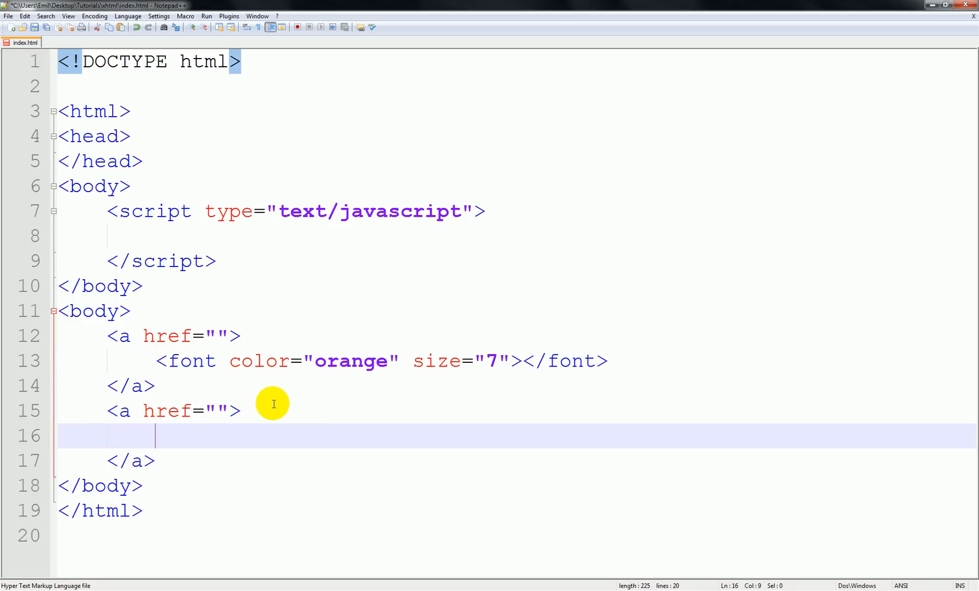
text(<font color="orange" size="7"></font>)
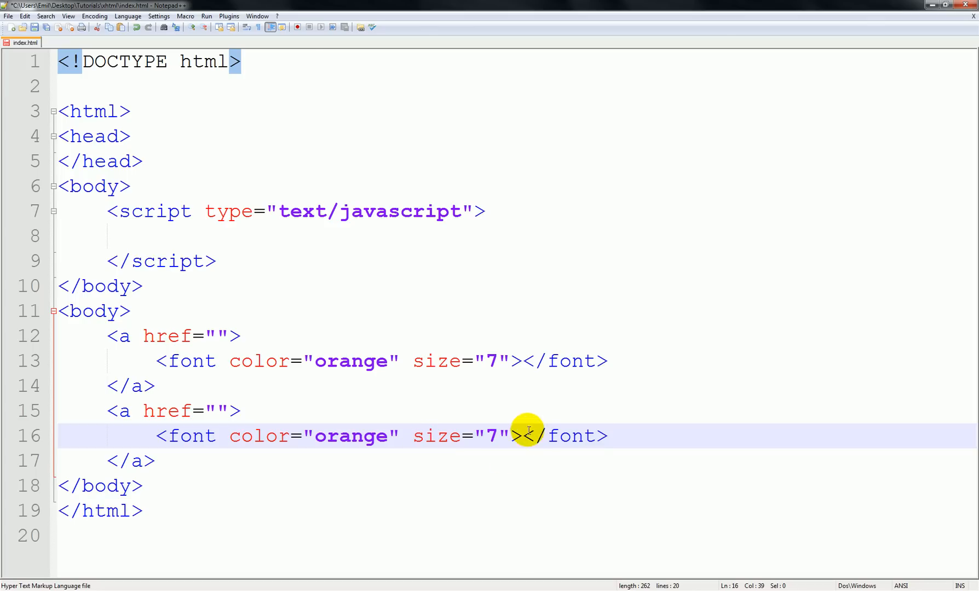
mouse_move(245, 362)
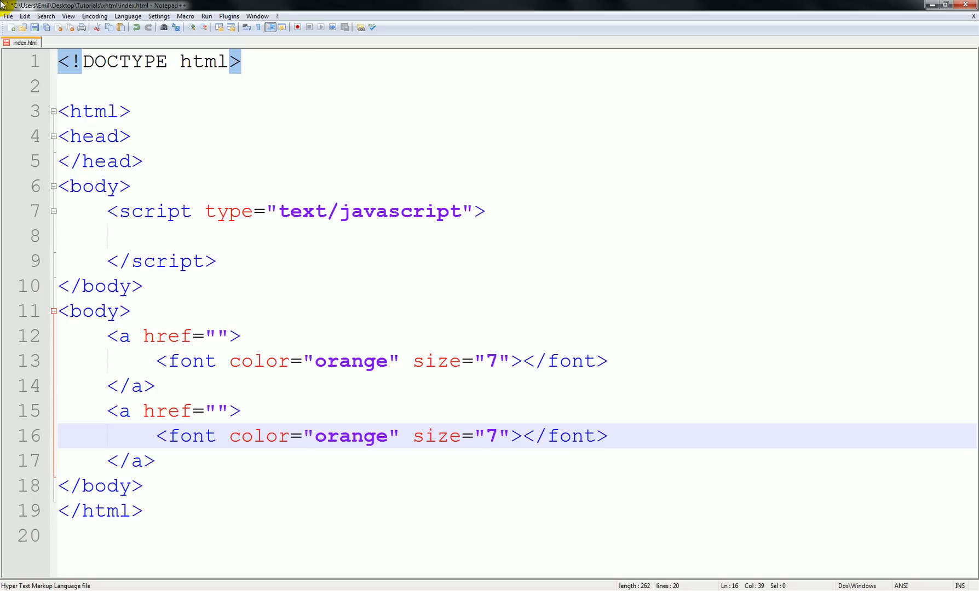
Write <--- as the first link's text and ---> as the second link's text
click(242, 411)
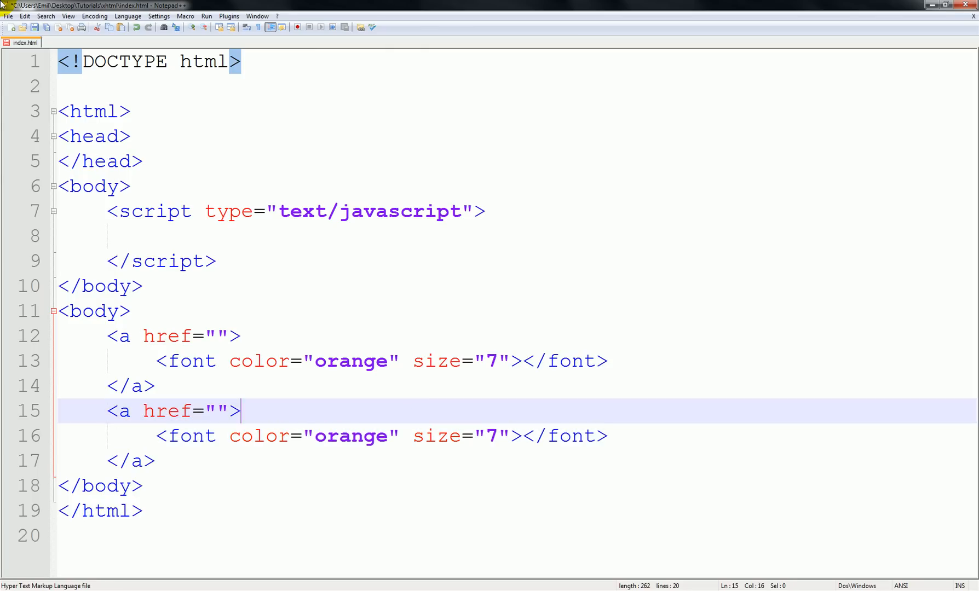
text(<-<)
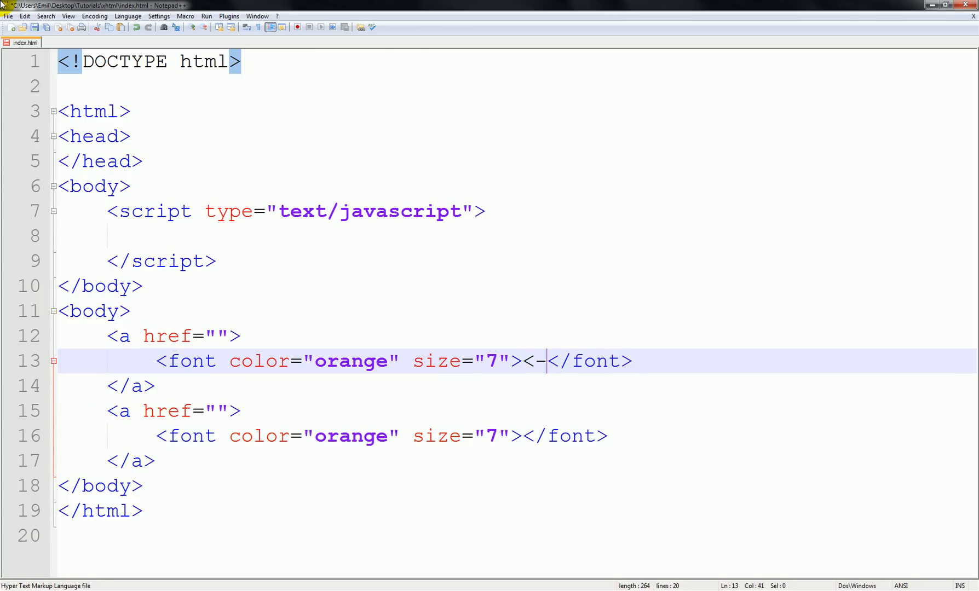
text(---)
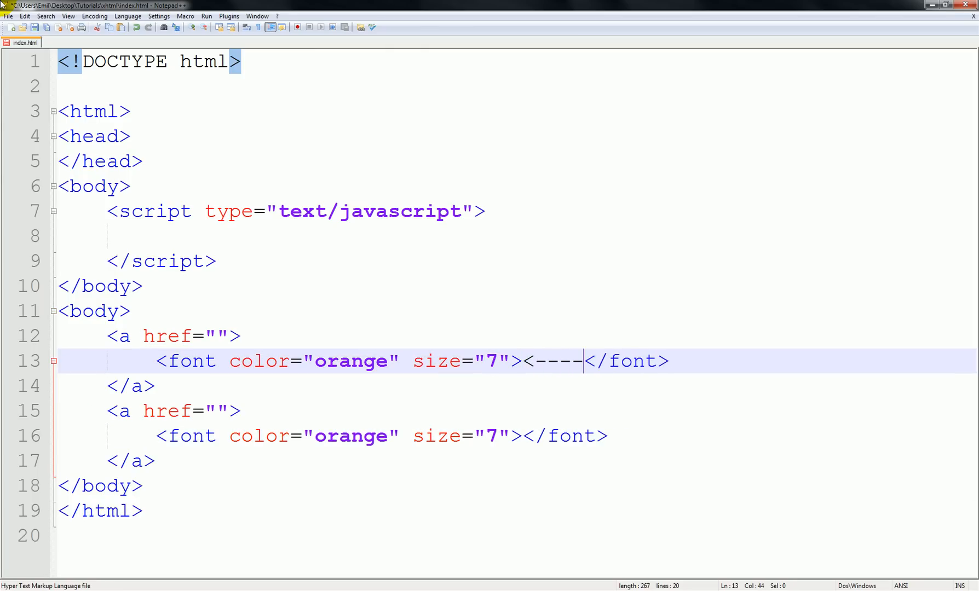
key(Backspace)
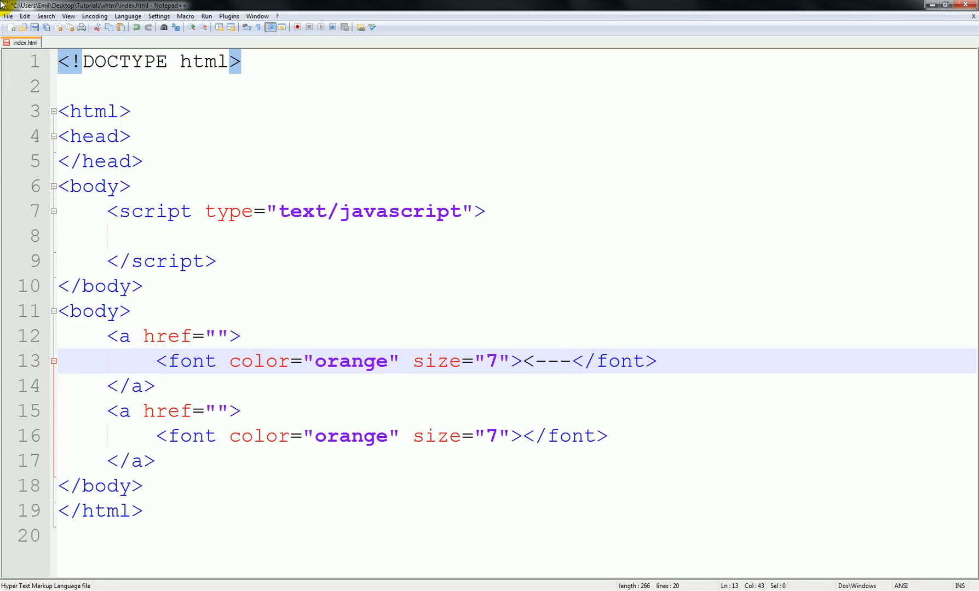
click(556, 437)
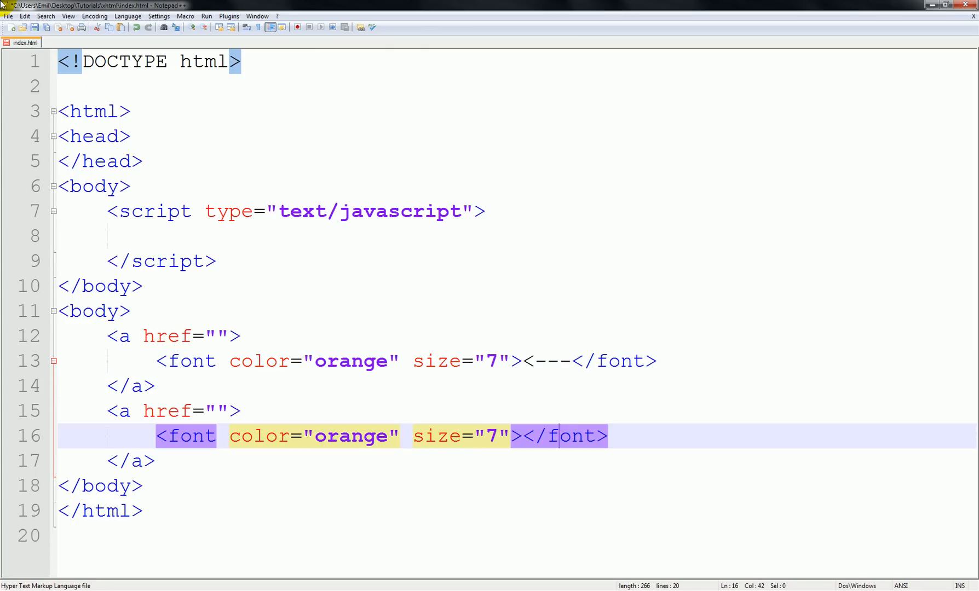
text(-->)
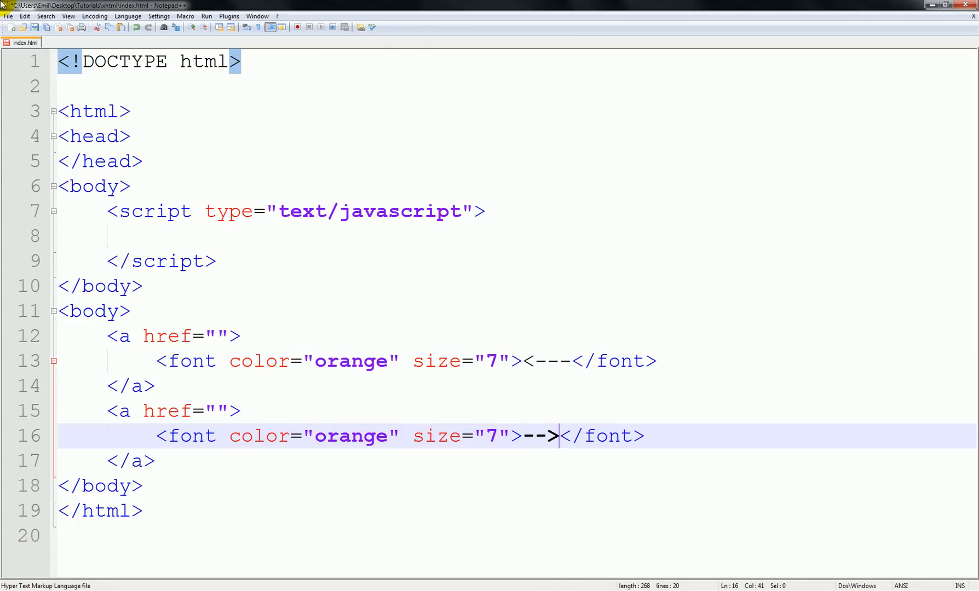
text(-)
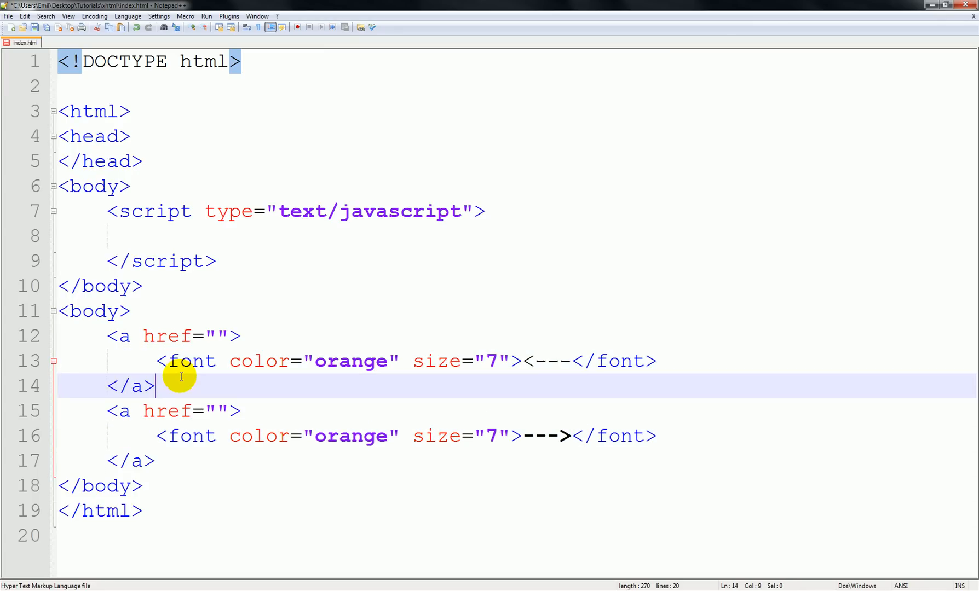
Insert a <br /> line break tag between the two arrow links
text(<p)
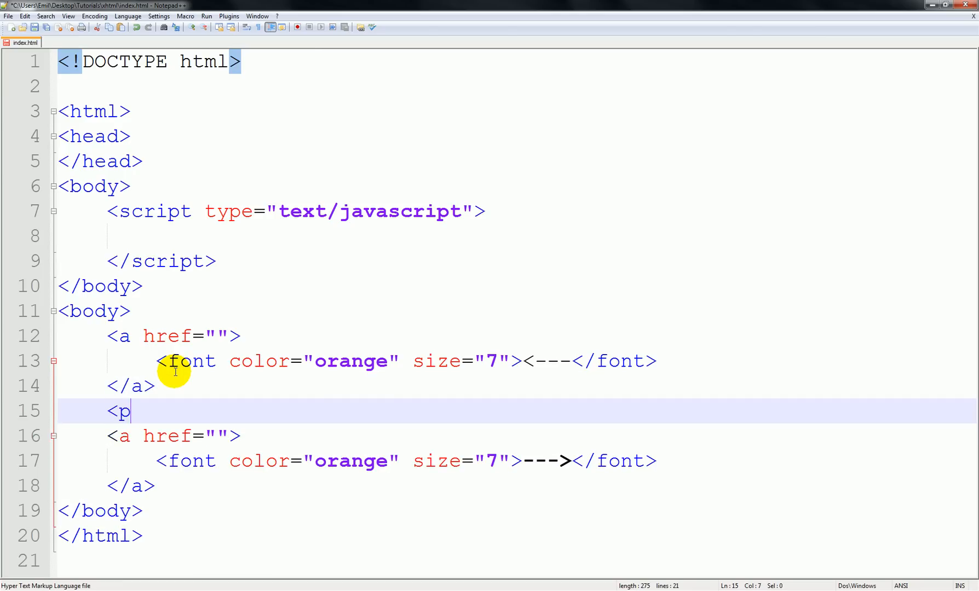
text(></p>)
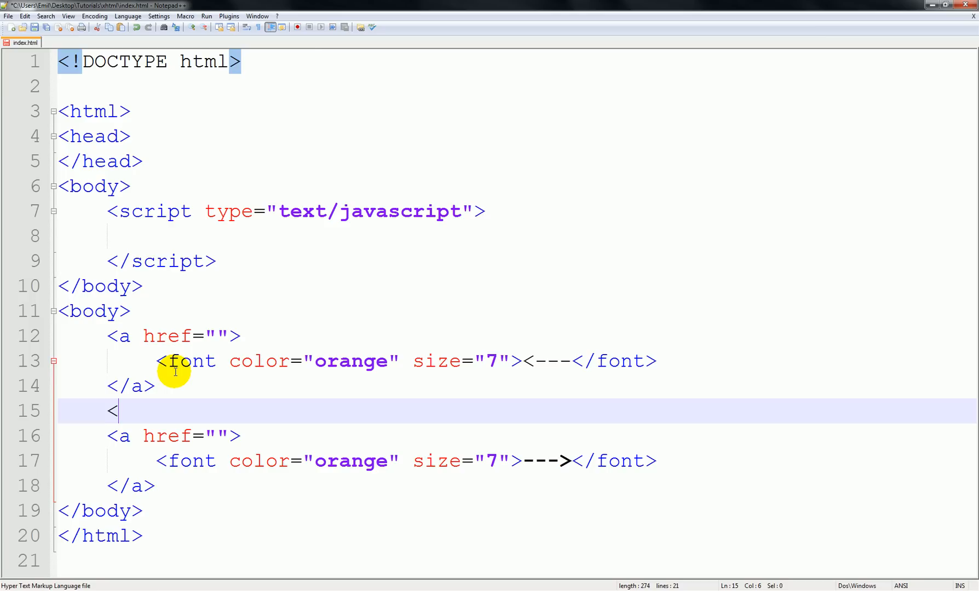
text(br/A>)
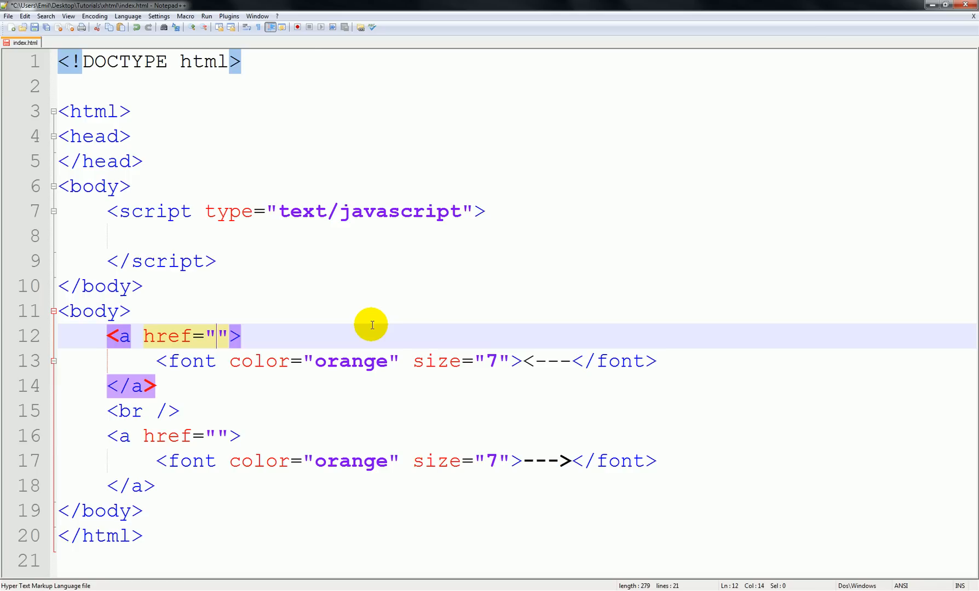
Set the first link's href to javascript:history.back();
text(javascri)
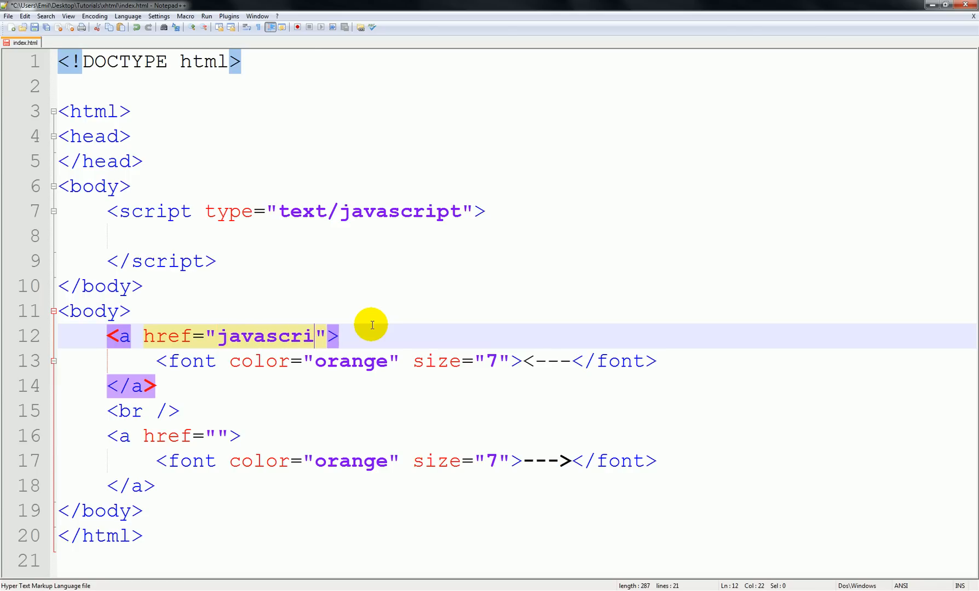
text(pt:)
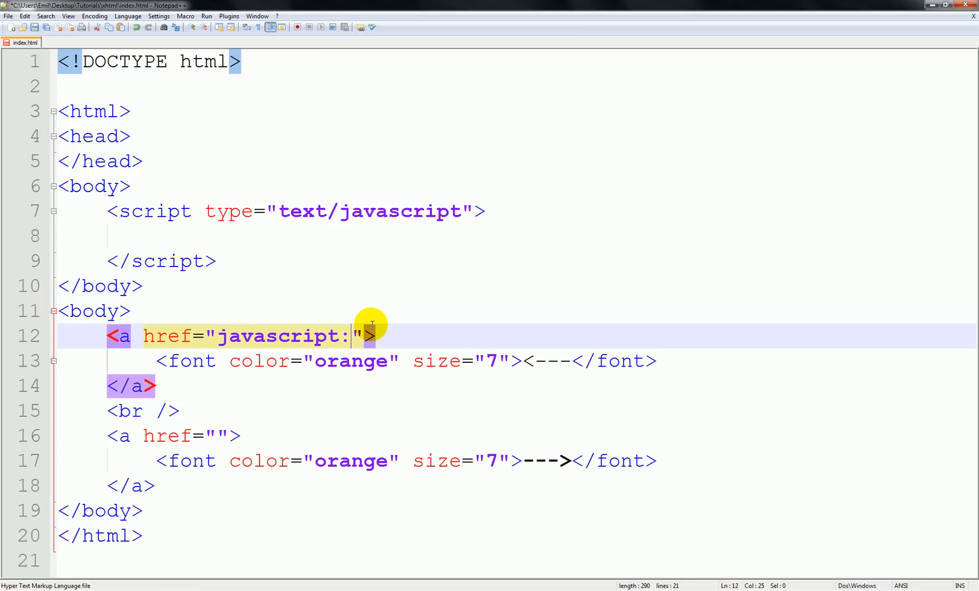
text(ho)
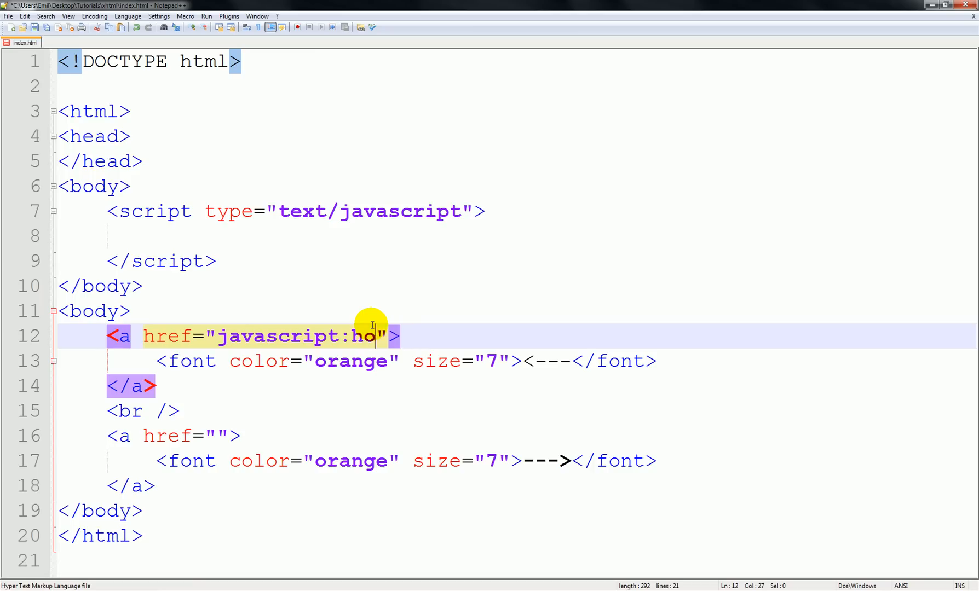
text(istory.)
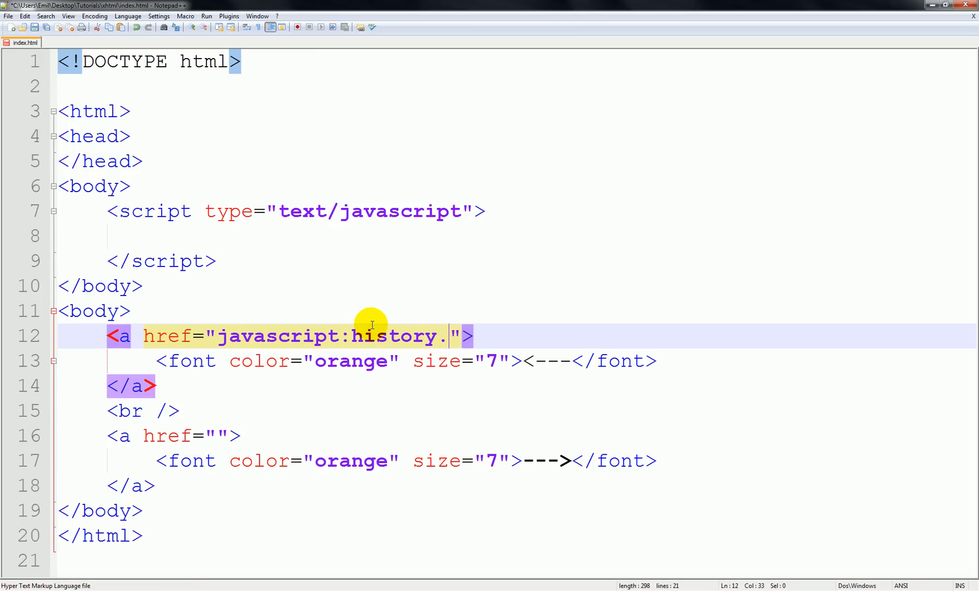
text(back()
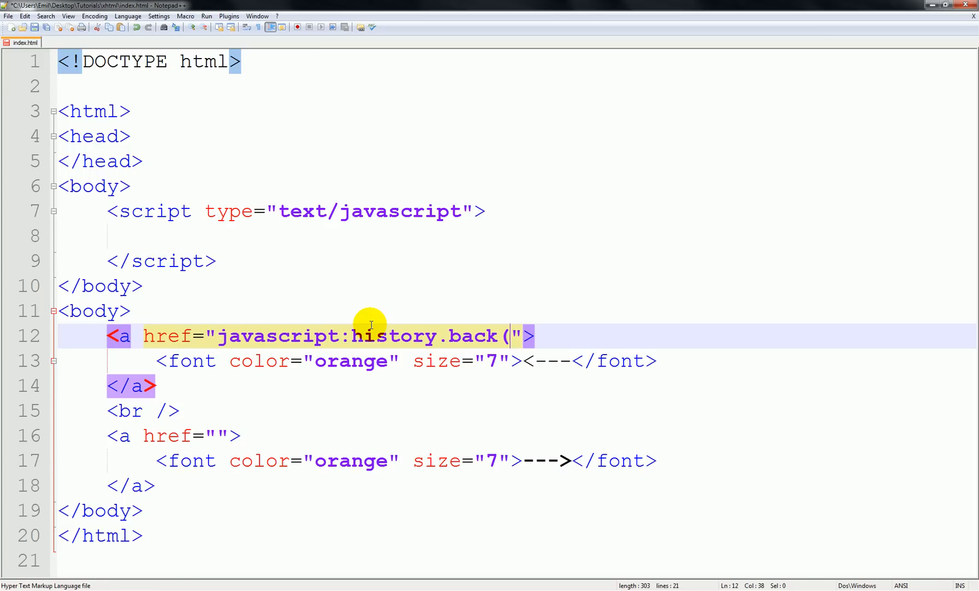
text();)
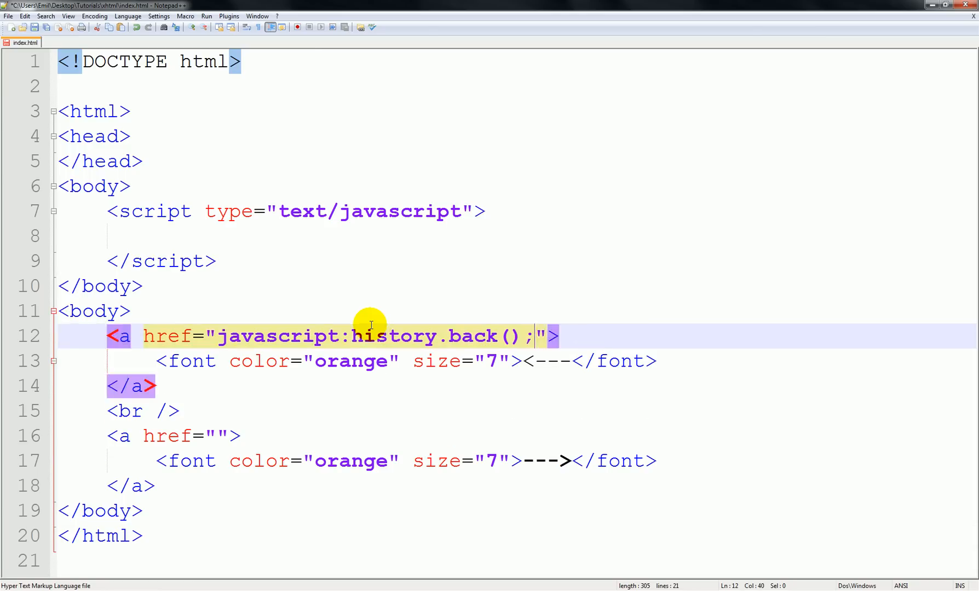
click(131, 312)
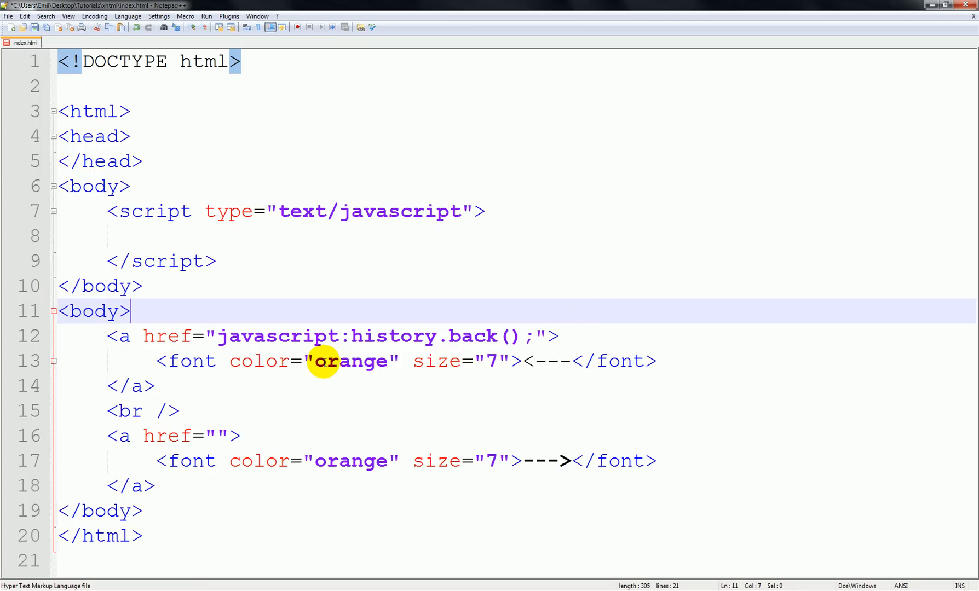
mouse_move(259, 437)
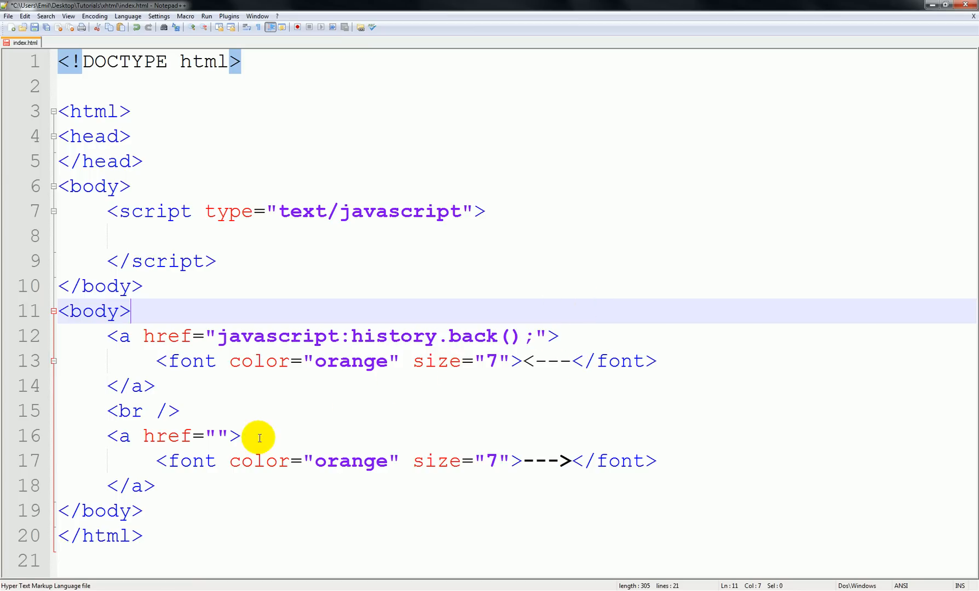
mouse_move(241, 435)
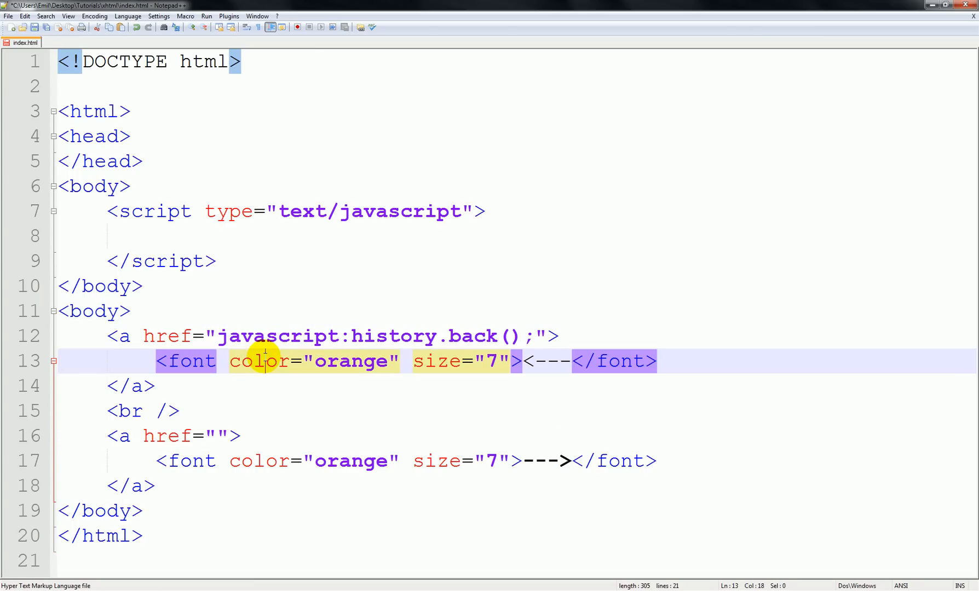
Set the second link's href to javascript:history.forward();
click(208, 336)
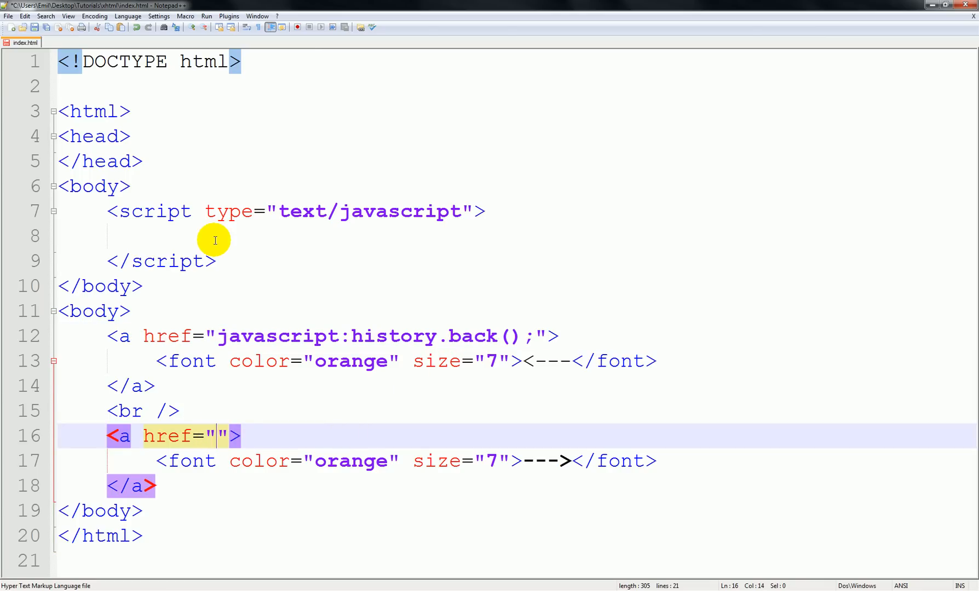
text(javascre)
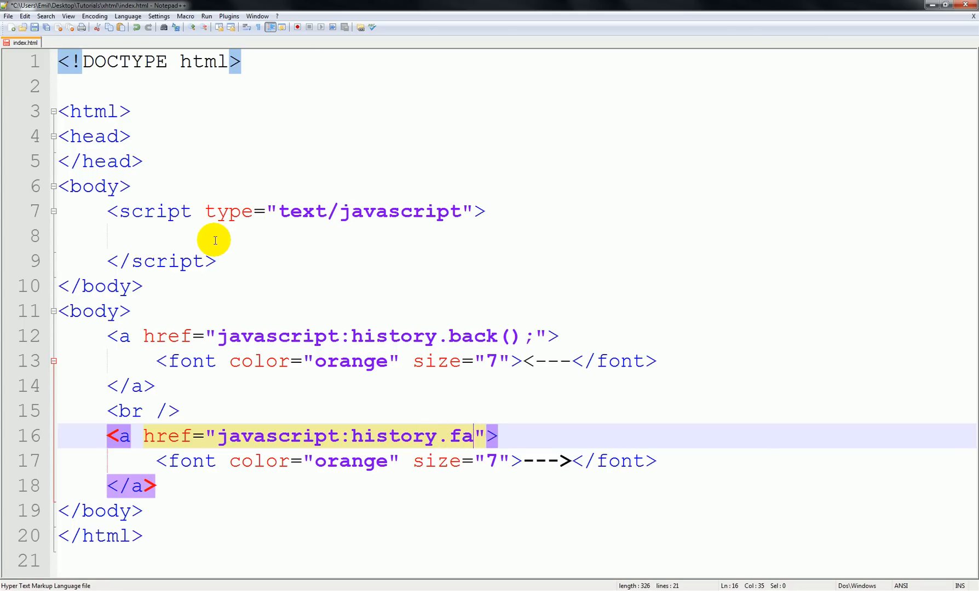
text(ow)
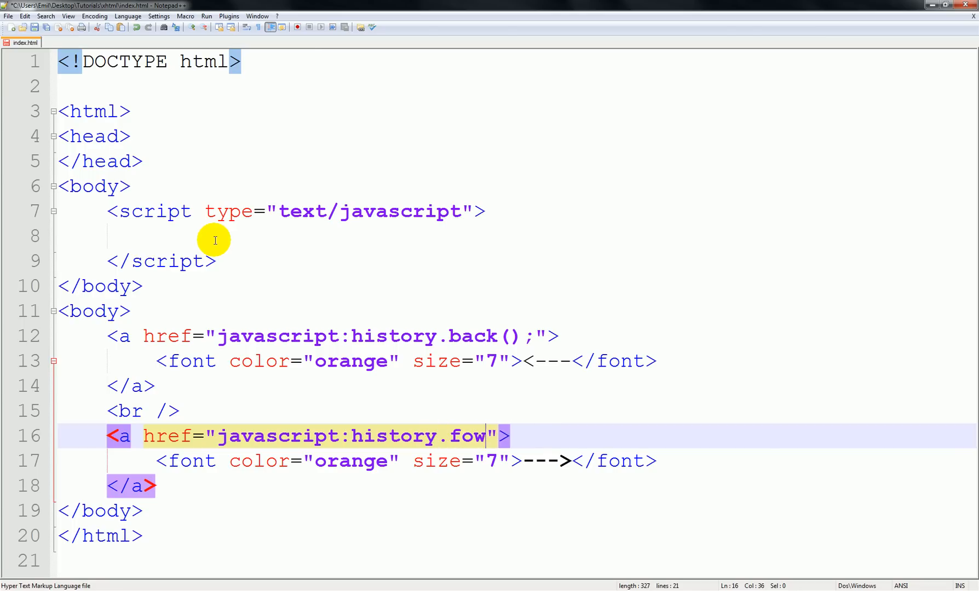
text(rward();)
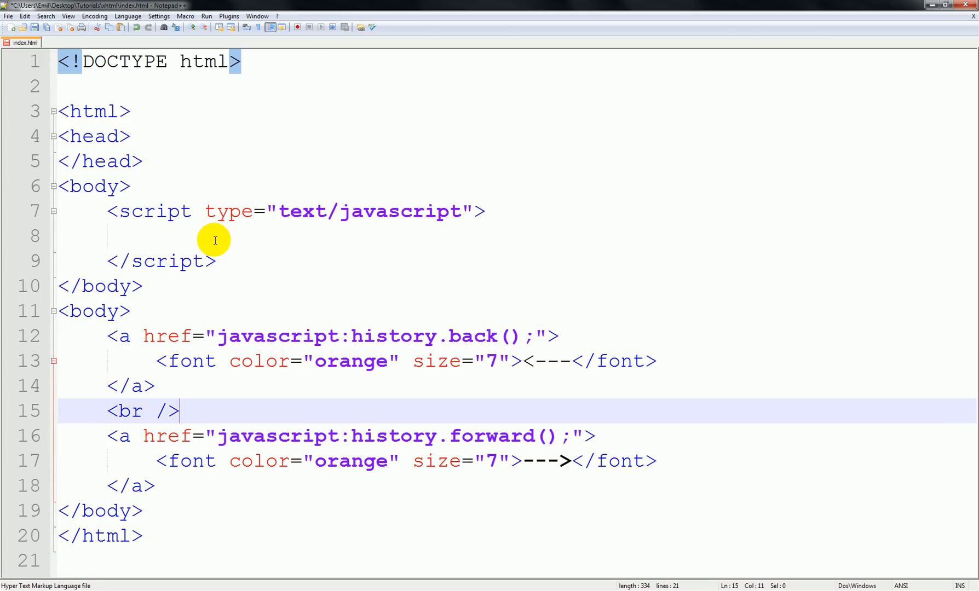
click(206, 17)
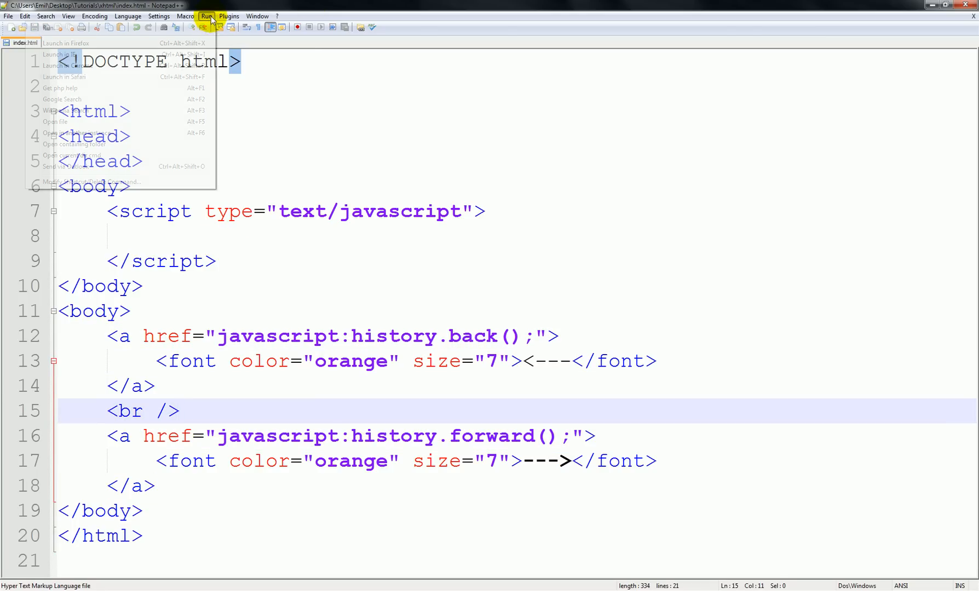
Launch index.html in Chrome and use the forward button to return from YouTube to the page
click(195, 156)
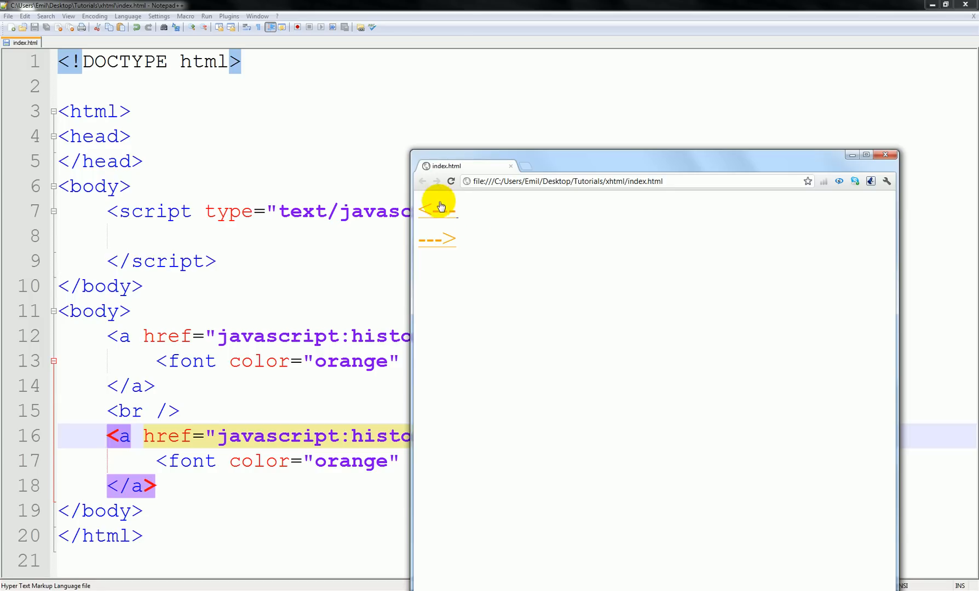
mouse_move(506, 182)
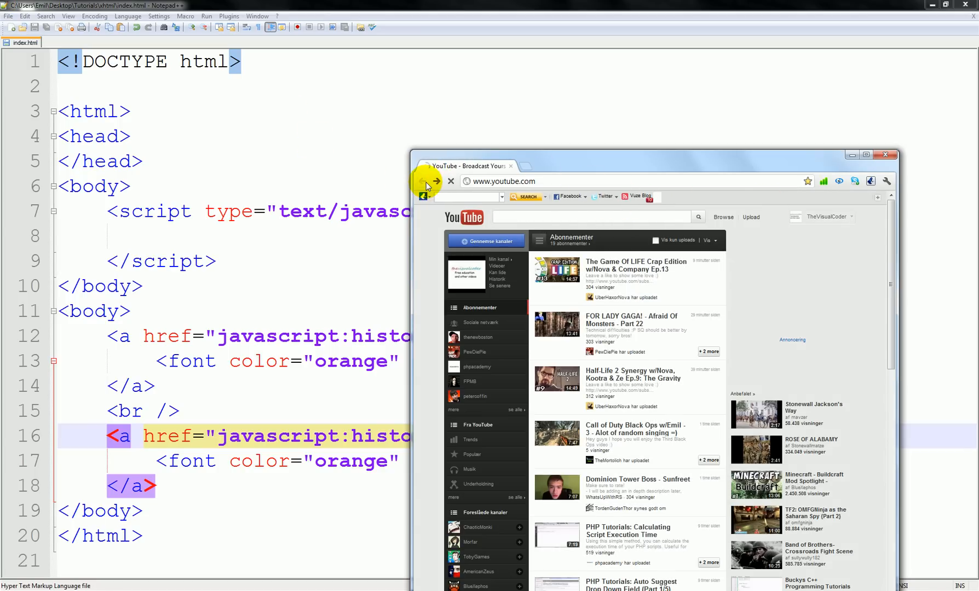
click(422, 182)
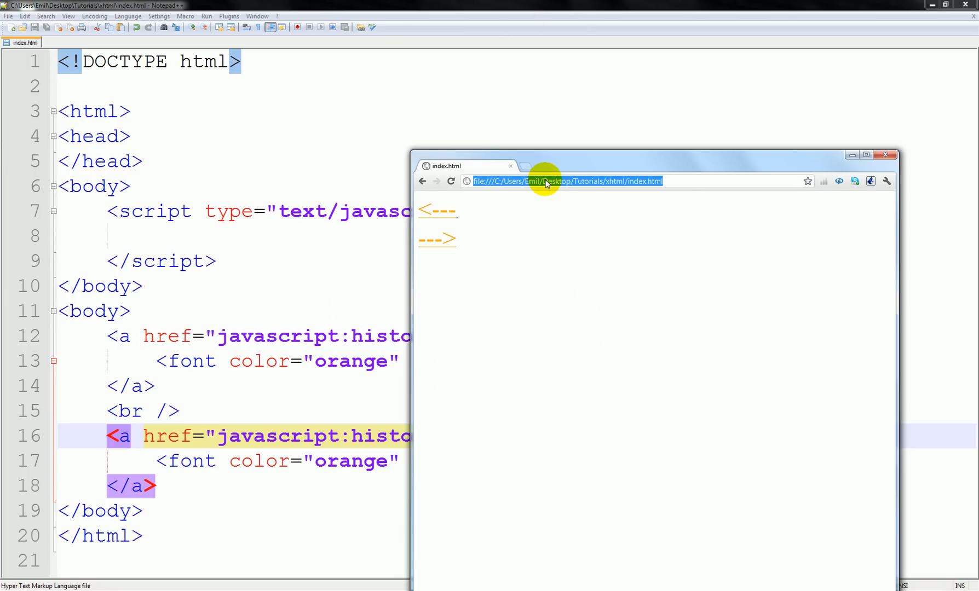
text(www.youtube.com)
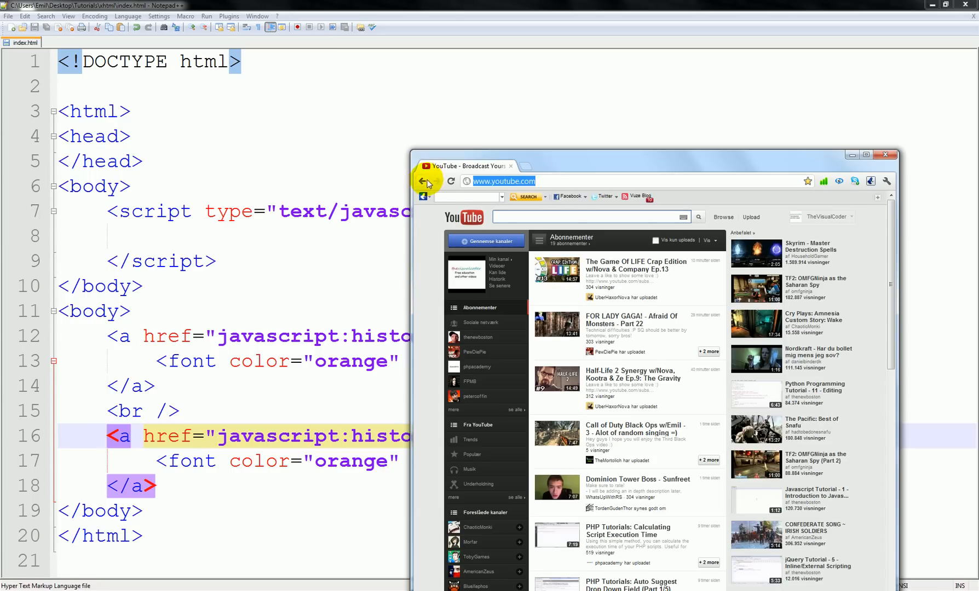
click(422, 182)
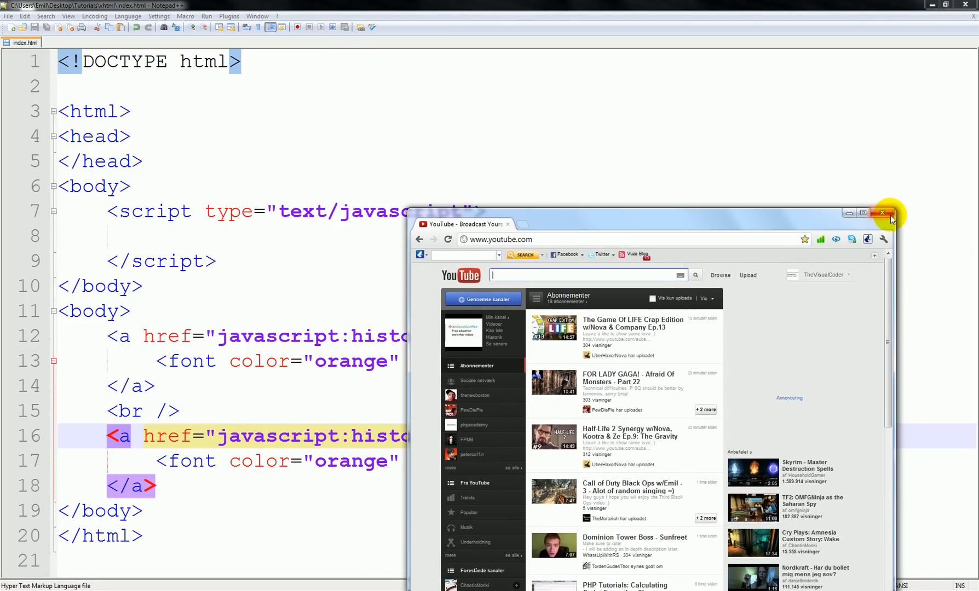
click(881, 213)
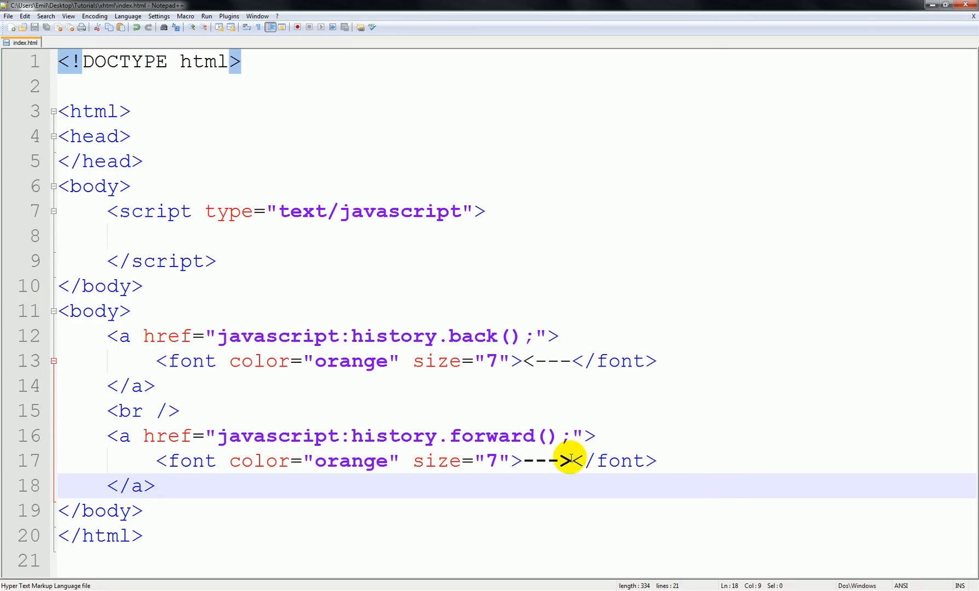
mouse_move(555, 458)
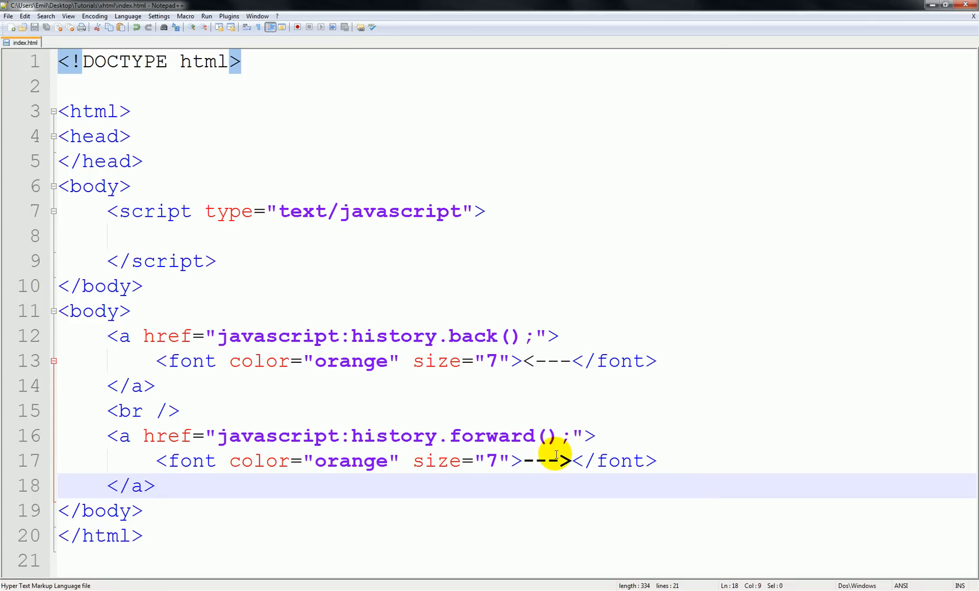